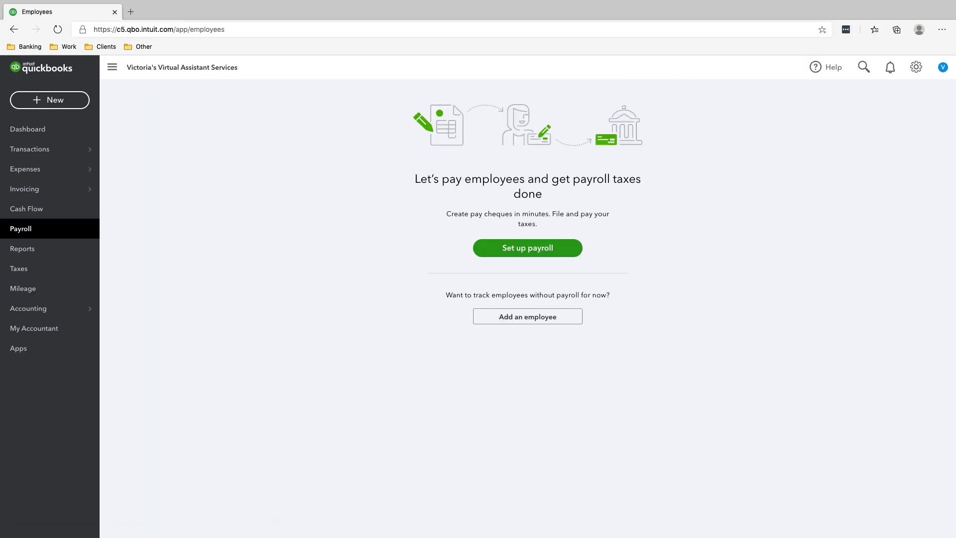
- Start payroll setup to reach the Standard vs Advanced Payroll plan comparison
click(527, 248)
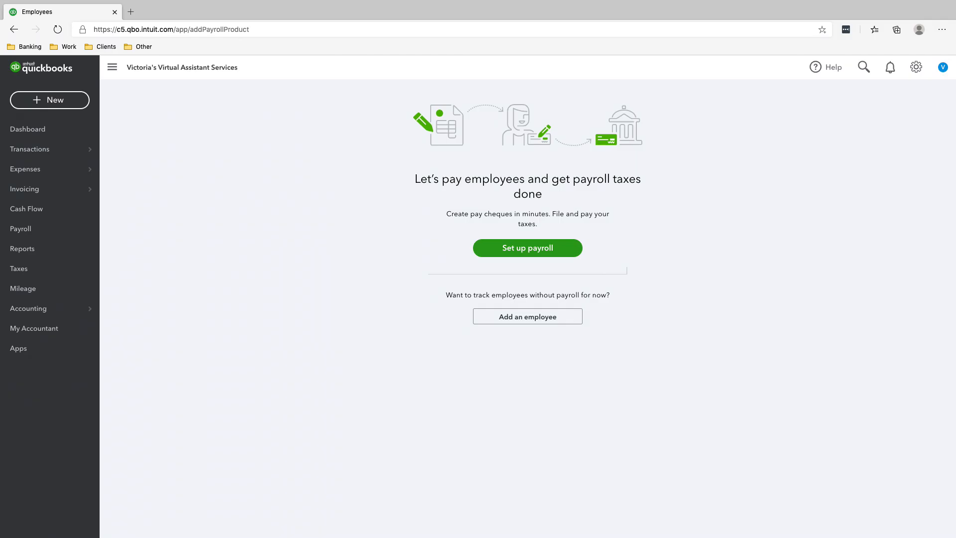
click(527, 248)
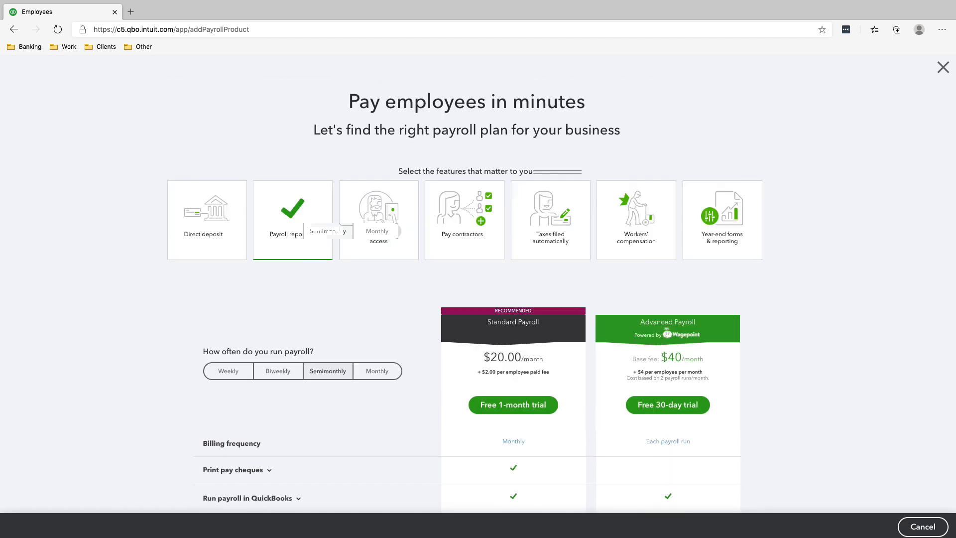
scroll(down, 3)
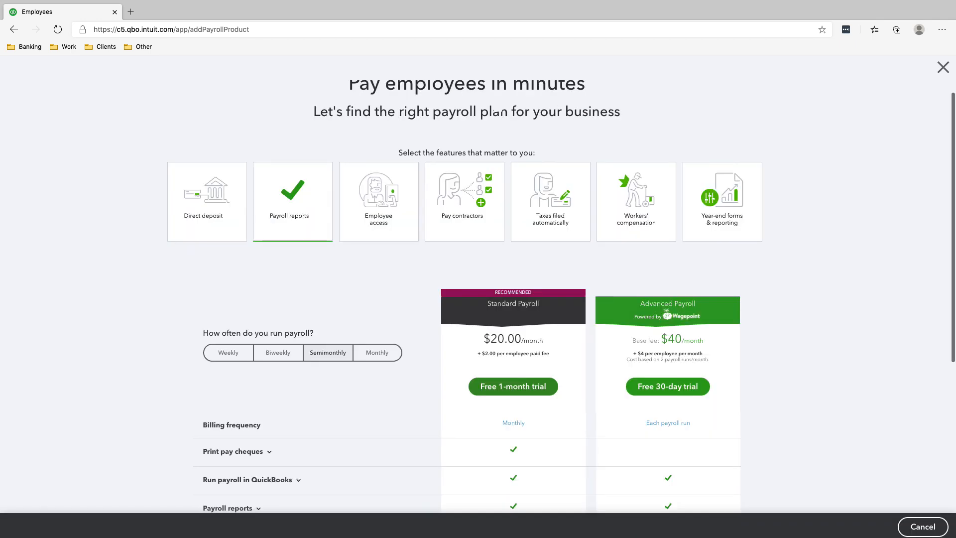
- Choose a payroll plan and answer Yes to having TD1 forms, reaching the empty Employees list
click(512, 386)
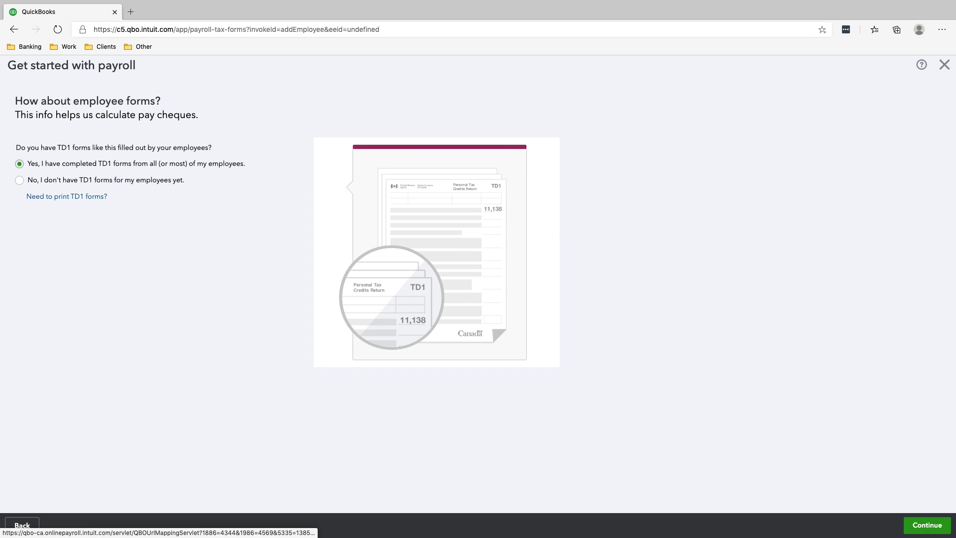
click(926, 525)
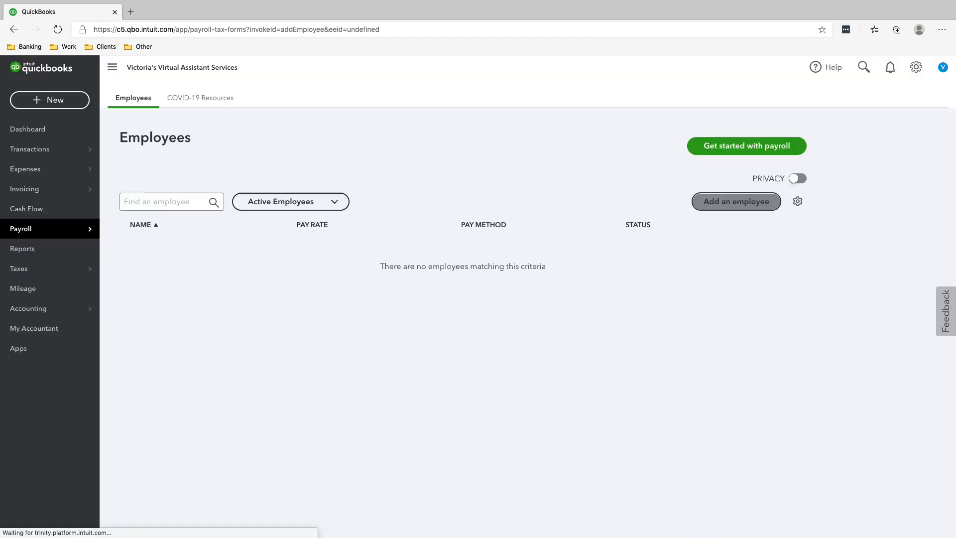
- Enter last name Dwyer and set the hire date to August 1, 2020
text(w)
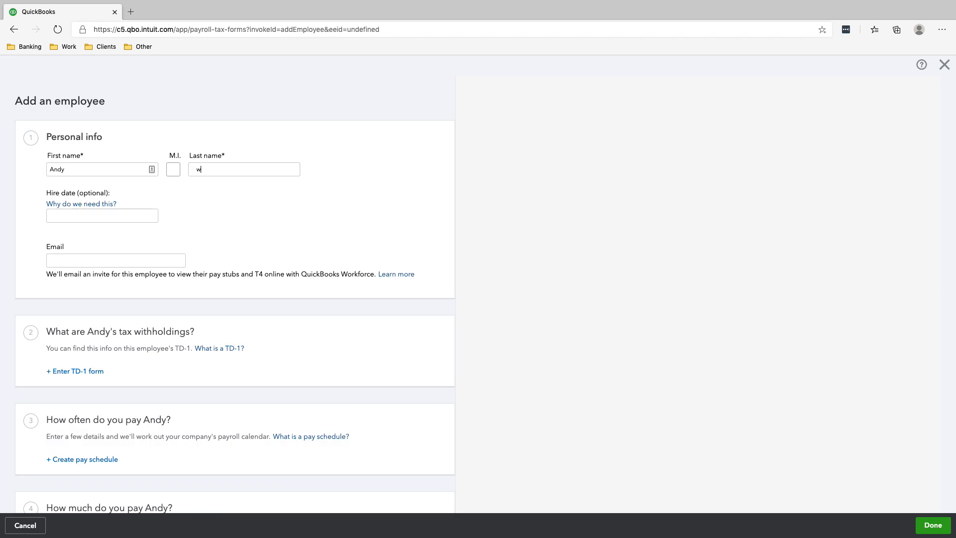
text(Dwyer)
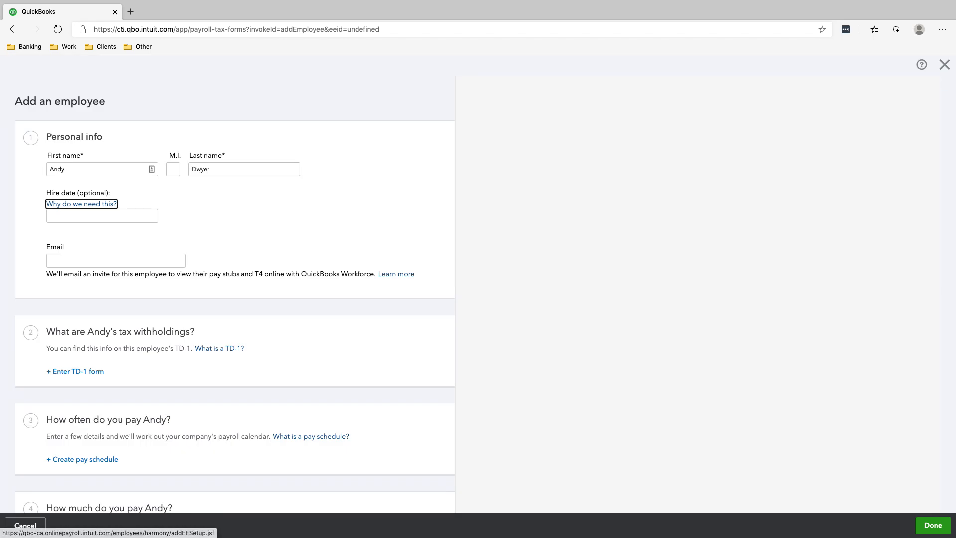
click(101, 215)
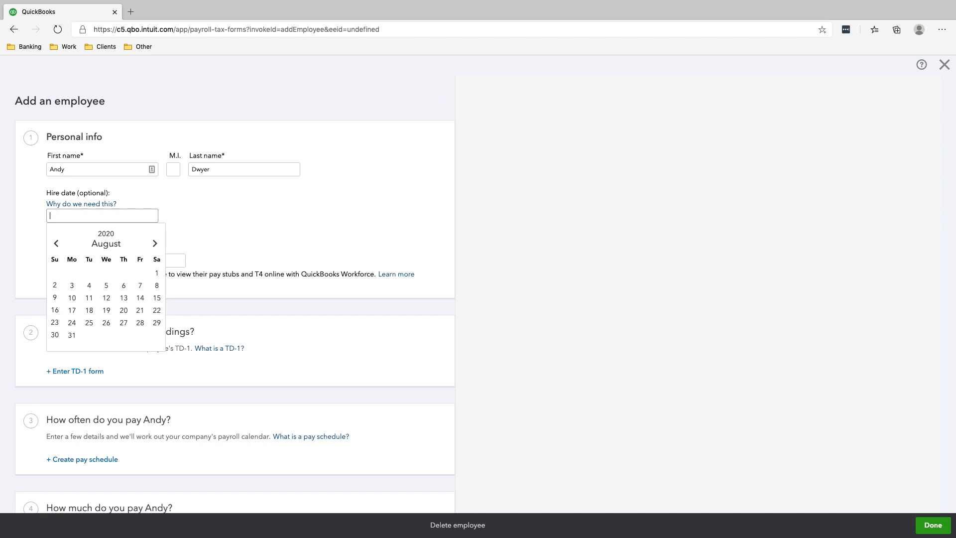
mouse_move(156, 272)
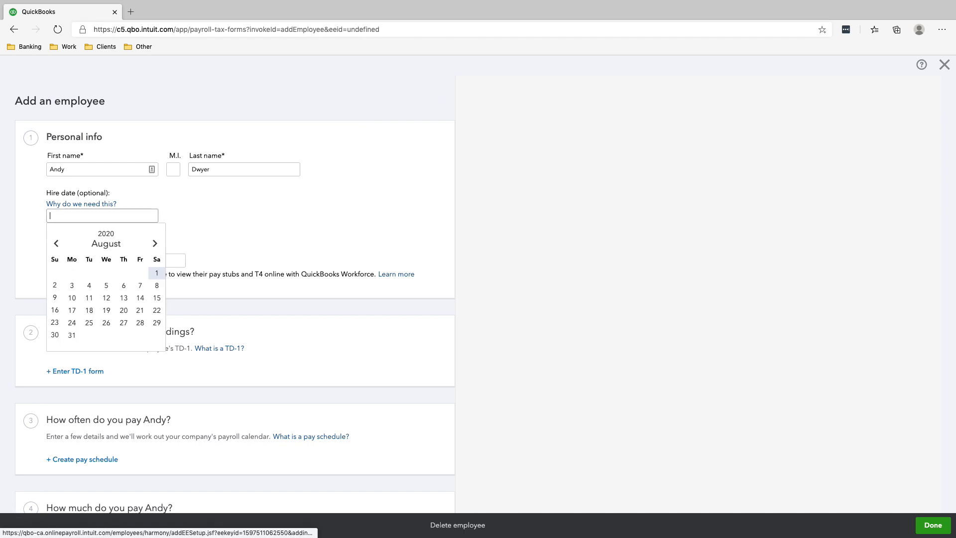
click(157, 273)
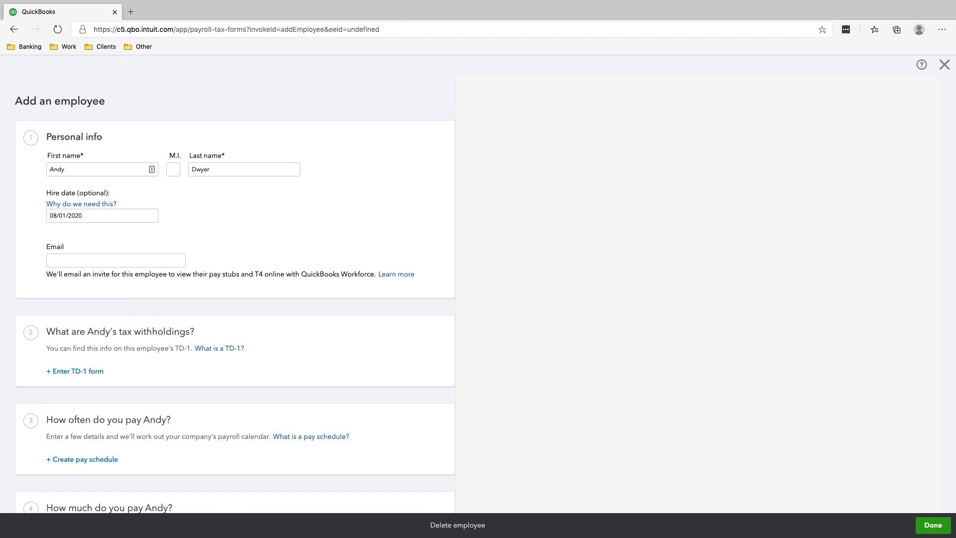
text(a)
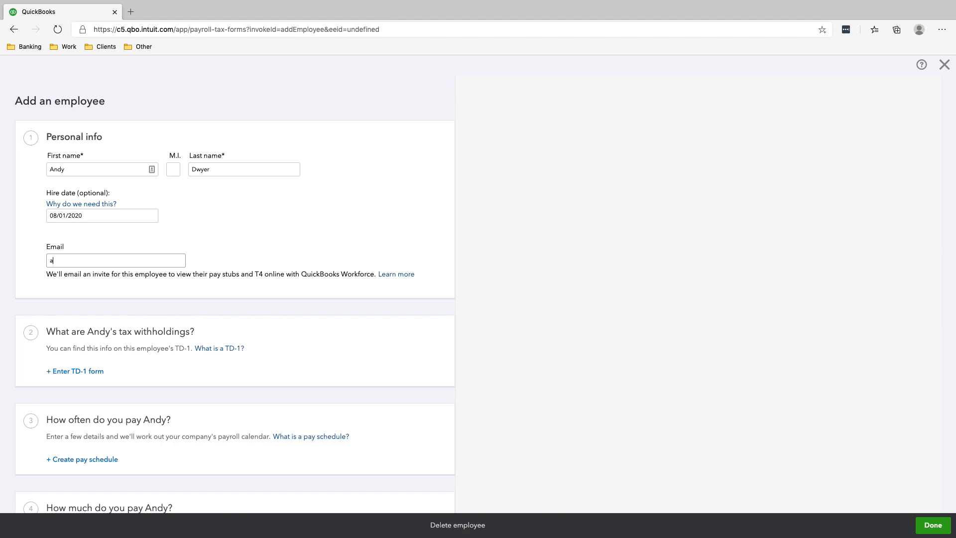
text(andydwy)
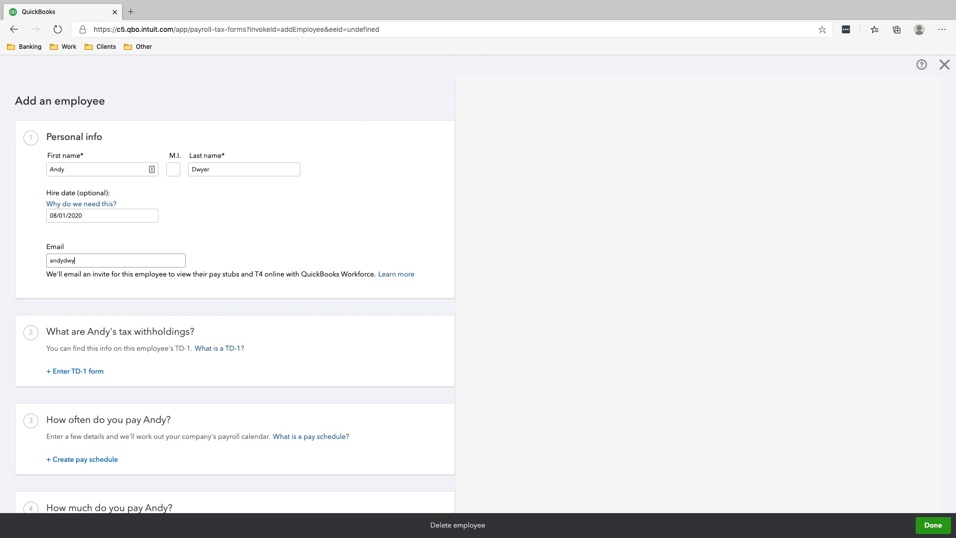
click(102, 215)
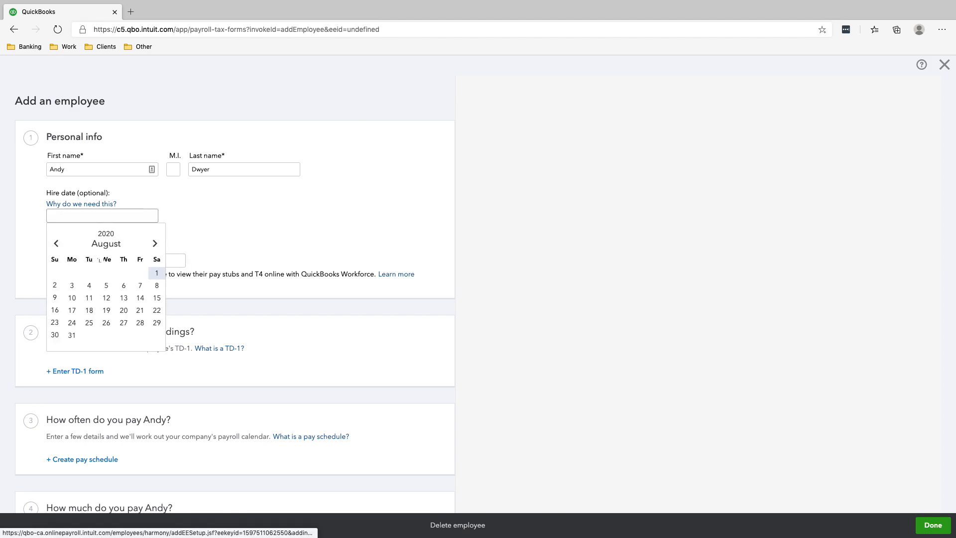
click(157, 273)
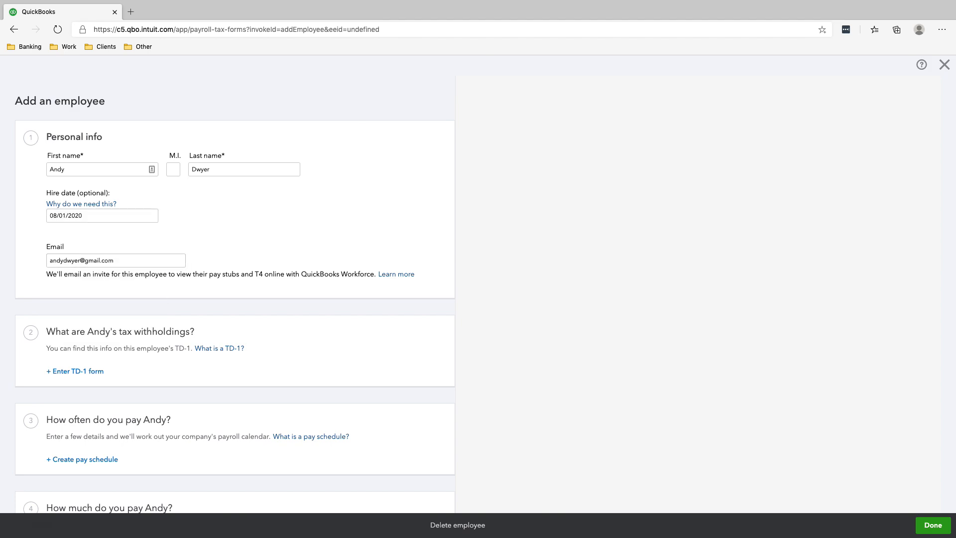
- Fill the TD1 with Andy's date of birth and social insurance number
scroll(down, 3)
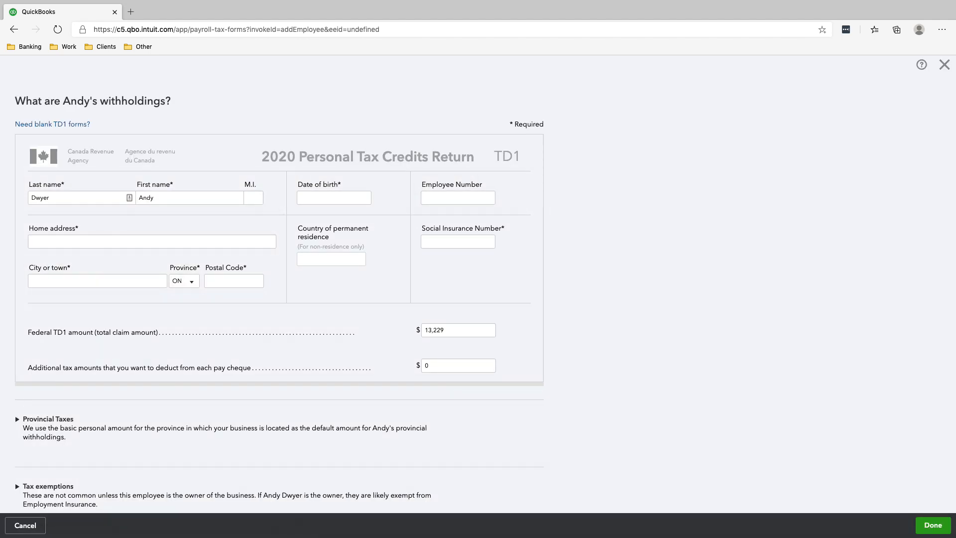
text(0)
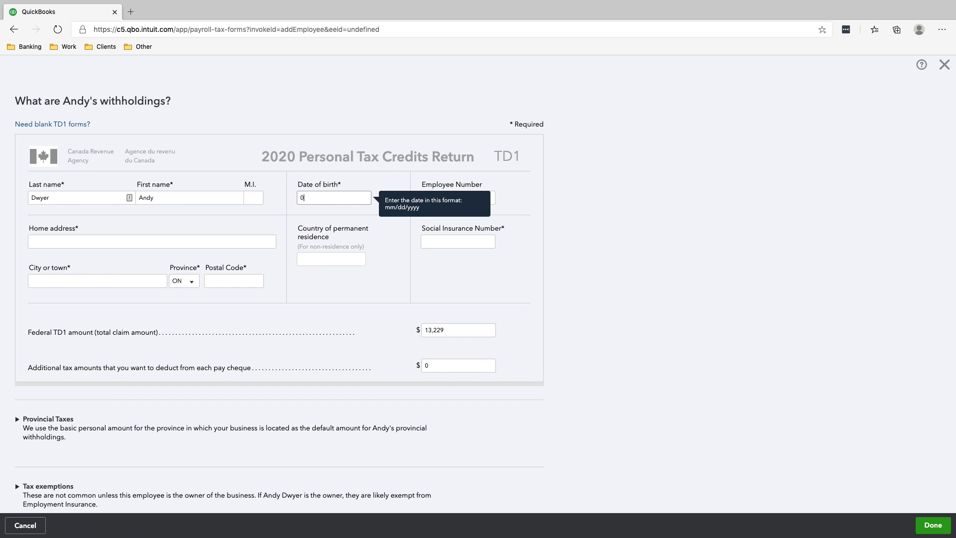
text(1011990)
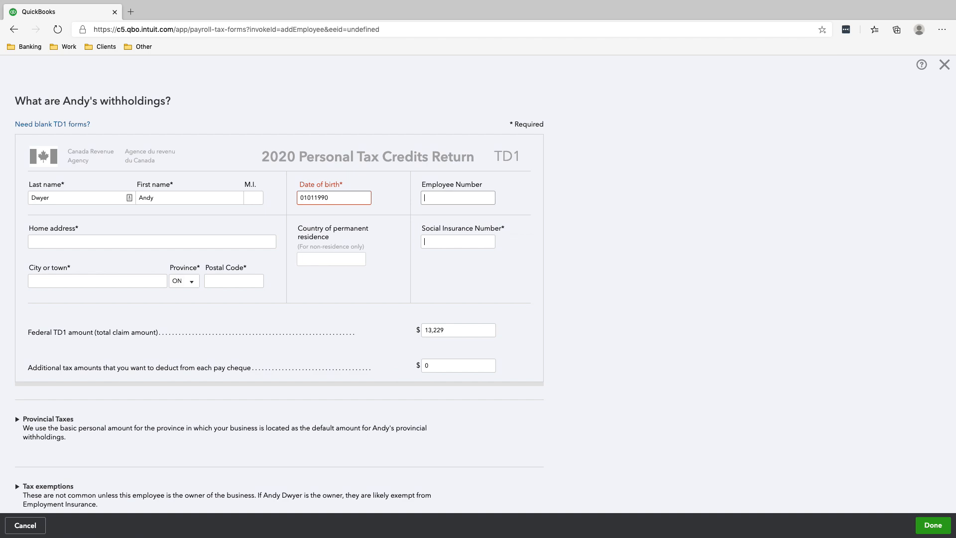
click(457, 241)
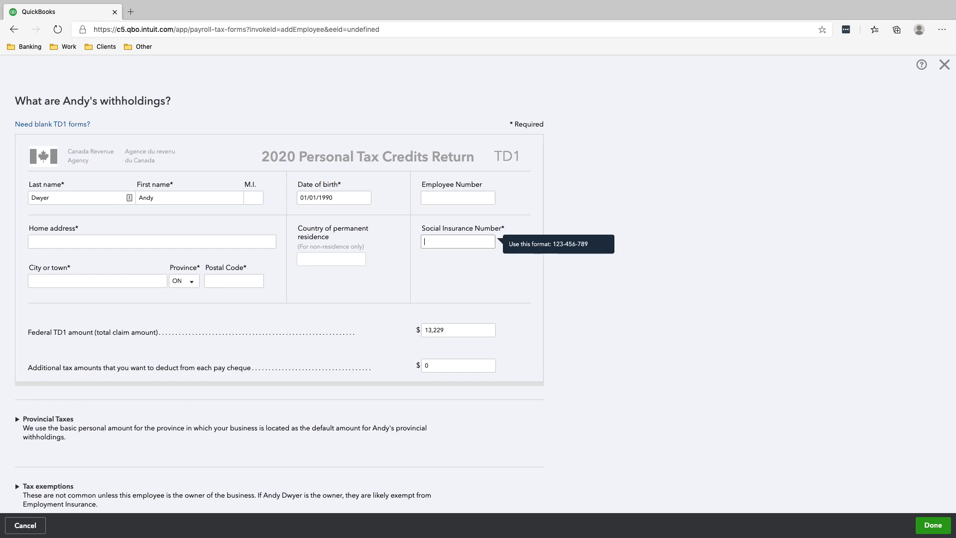
text(0)
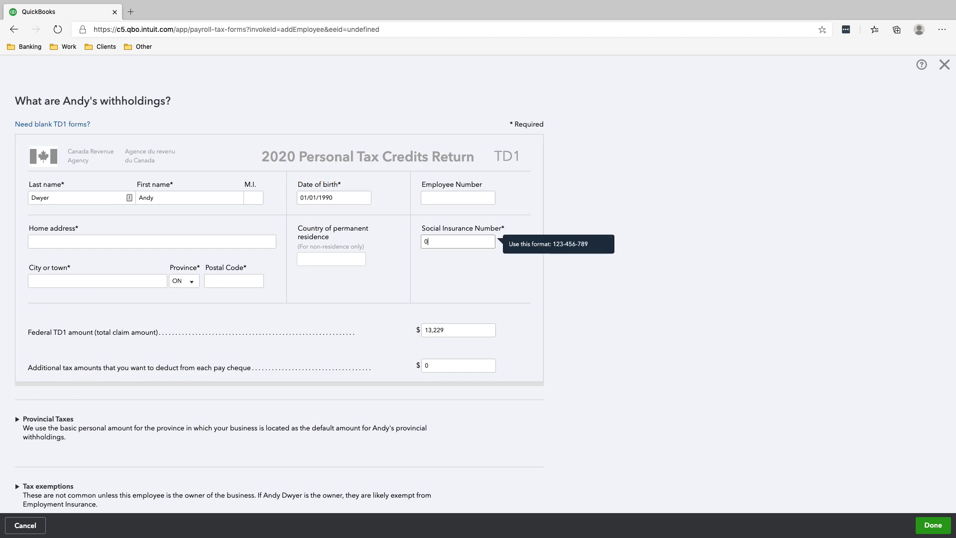
text(000000)
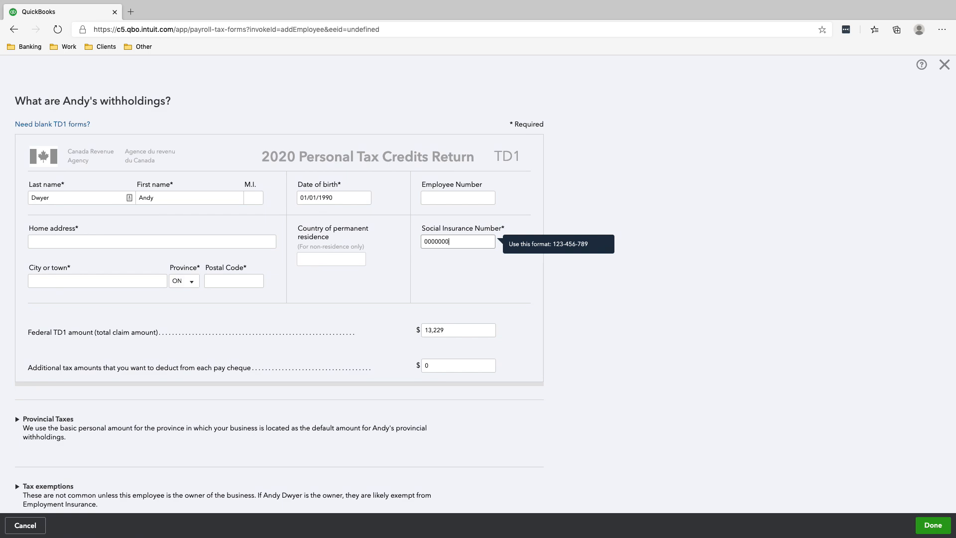
- Enter the home address 123 Hello Lane, Toronto with postal code and show Ontario provincial taxes
click(457, 241)
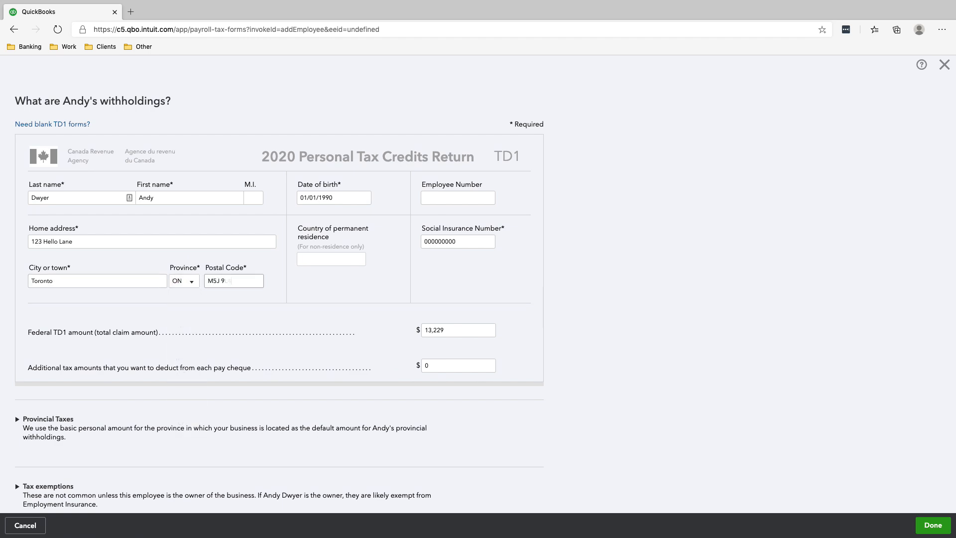
scroll(down, 3)
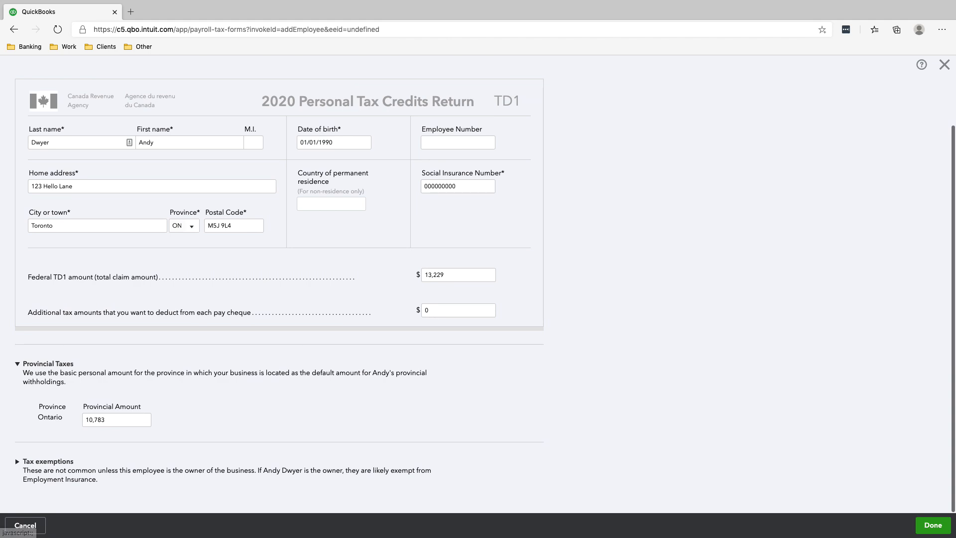
- Save the TD1 so Andy's setup lists Federal $13,229 and Provincial $10,783 withholdings
click(16, 461)
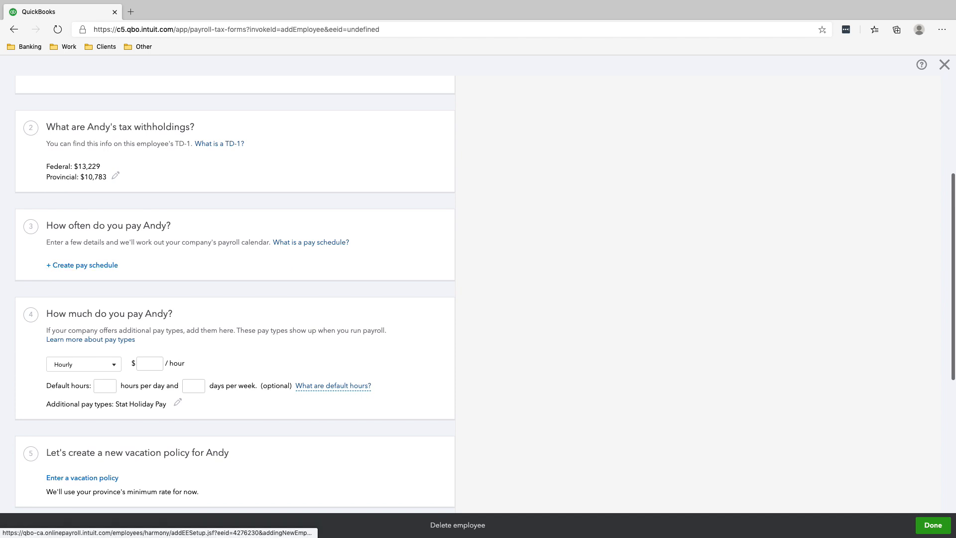
- Create a pay schedule for Andy with Twice a Month frequency
click(82, 265)
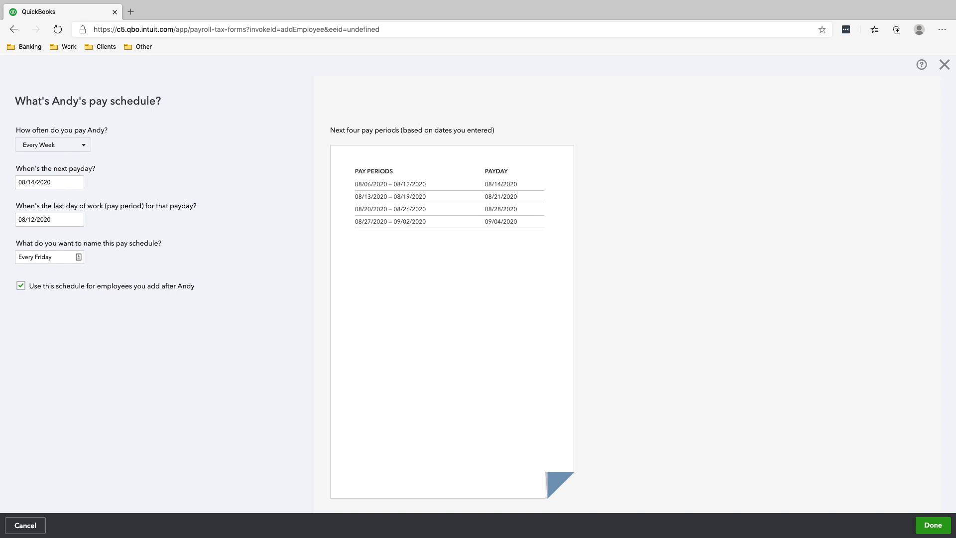
click(53, 145)
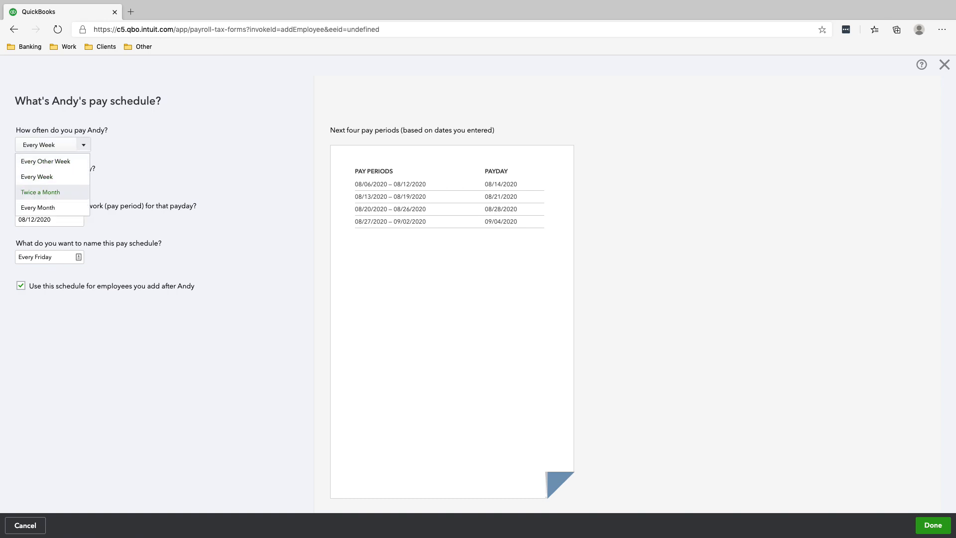
click(40, 192)
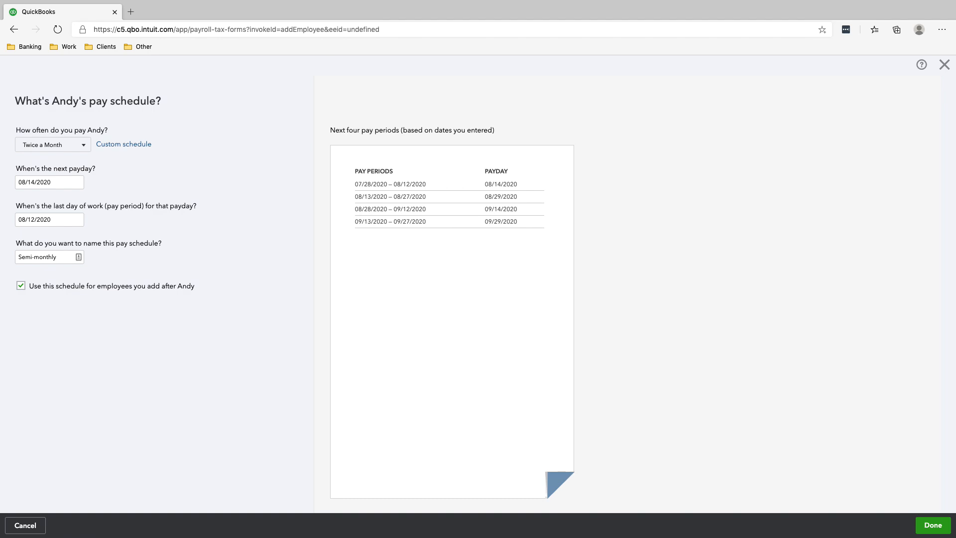
- Set the next payday to August 15 and the last day of work to 08/15/2020
click(49, 181)
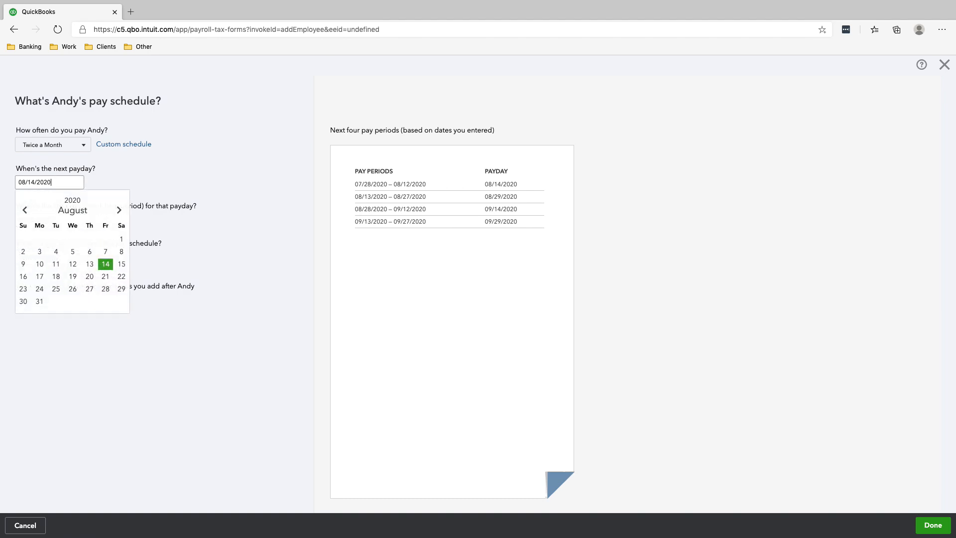
click(120, 264)
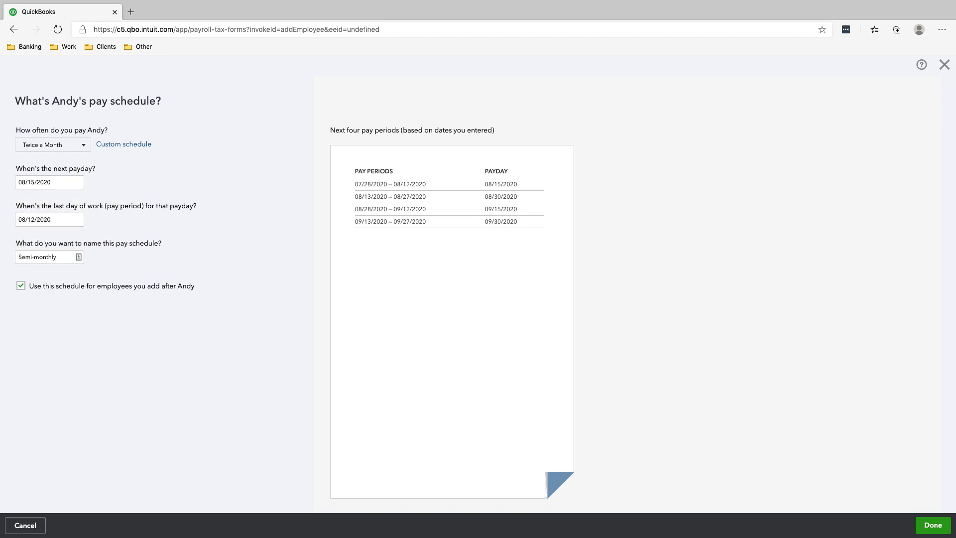
text(08/15/2020)
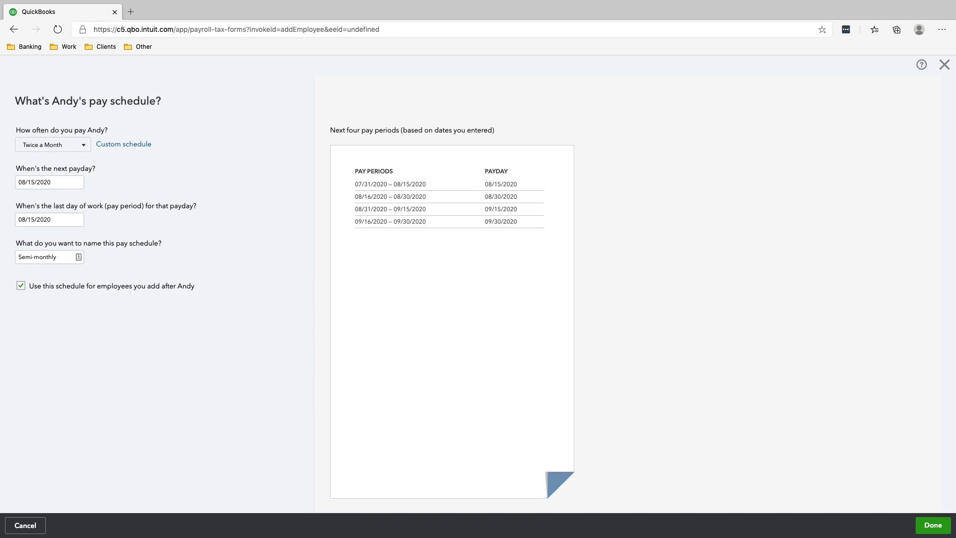
click(49, 257)
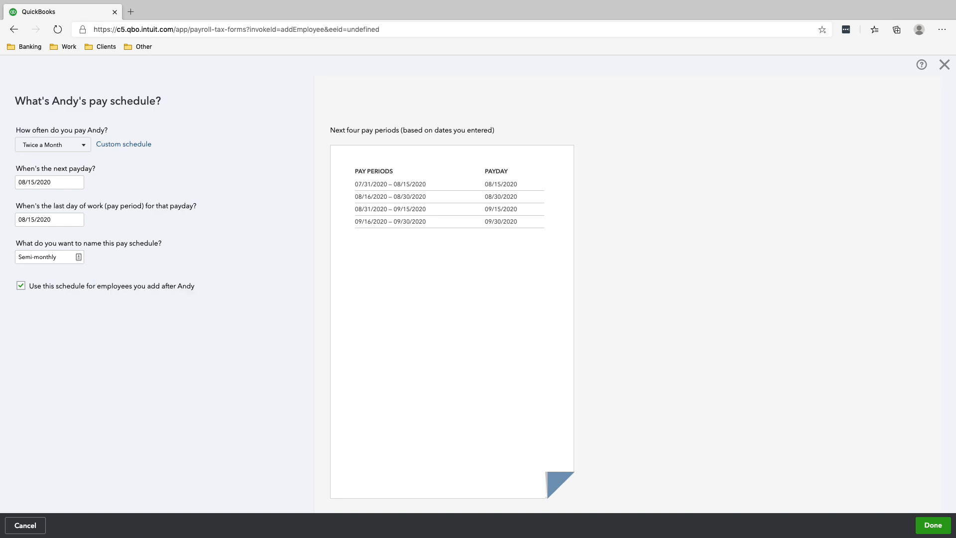
- Save the semi-monthly schedule and set Andy's hourly rate to $16.00
click(932, 525)
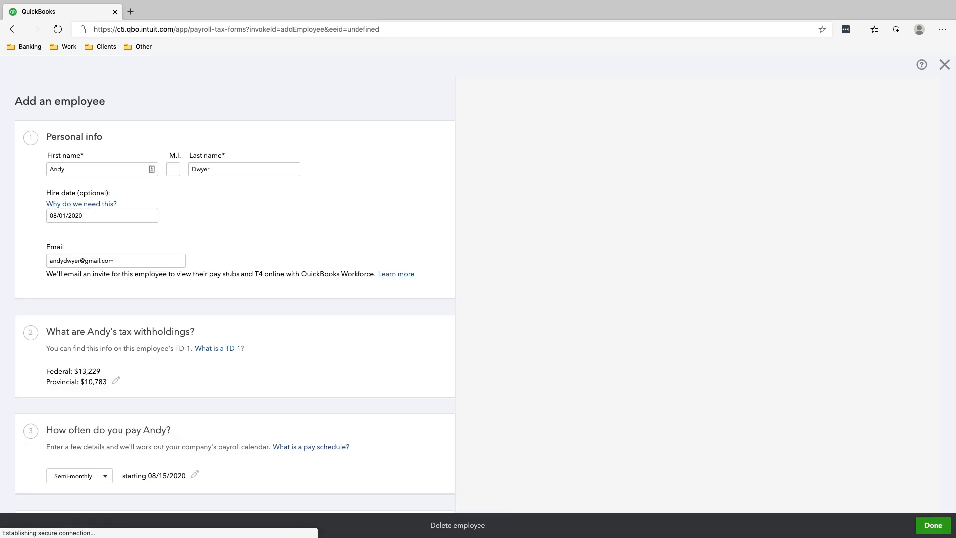
scroll(down, 3)
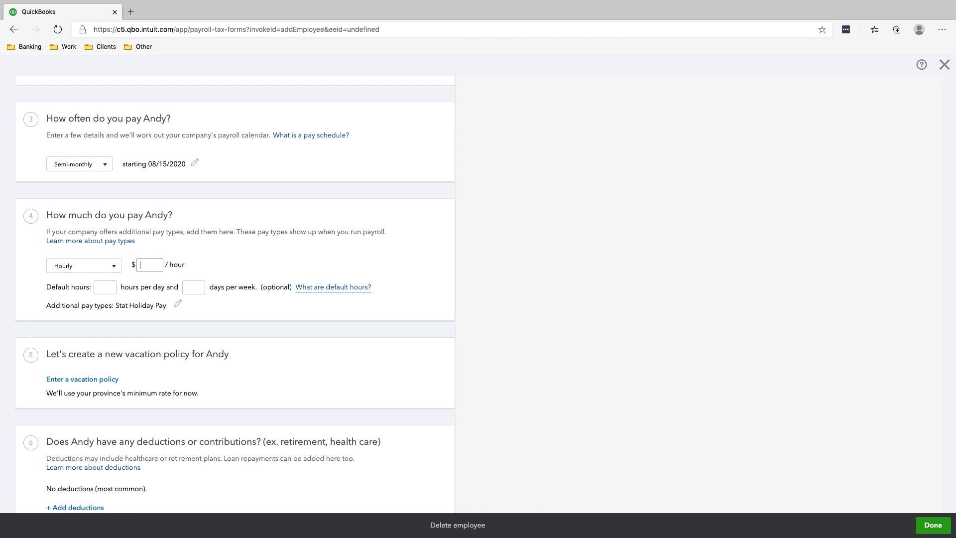
text(16)
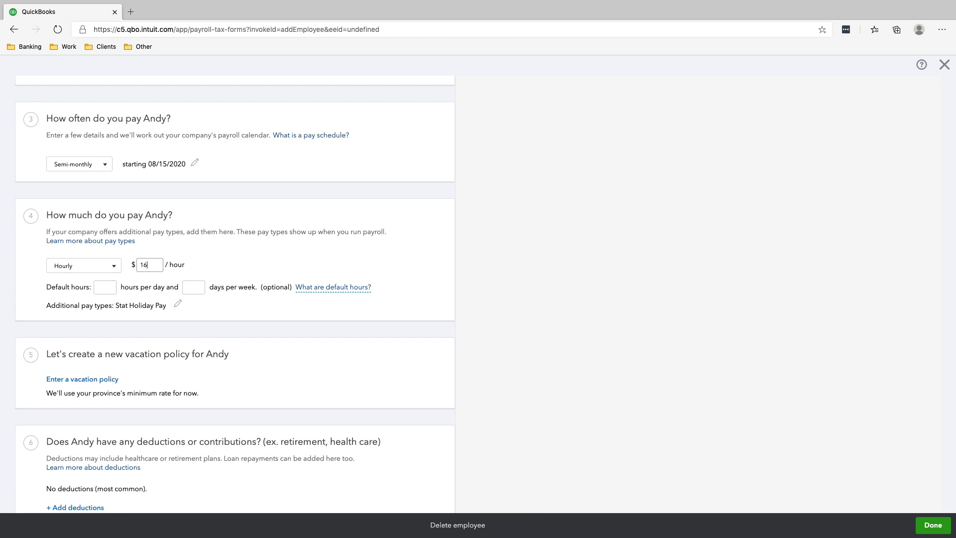
scroll(down, 3)
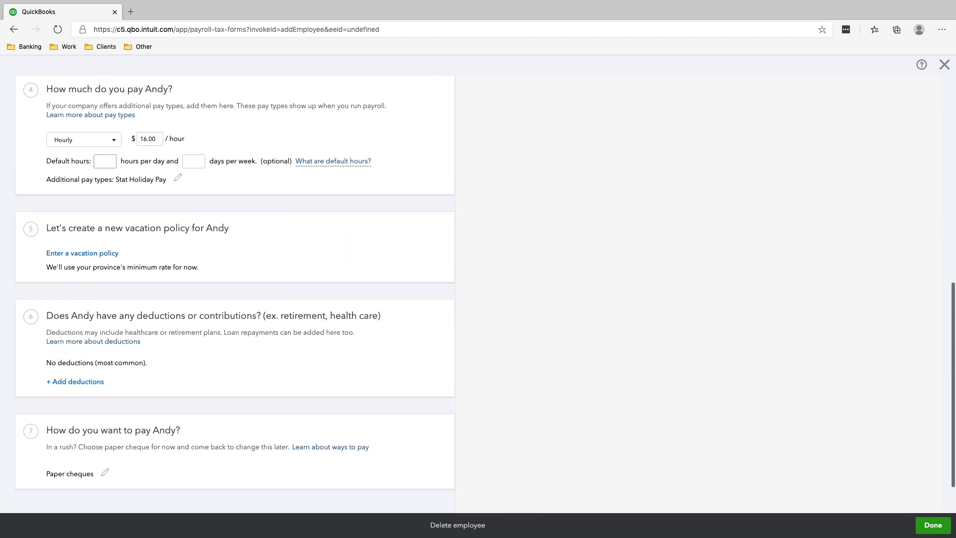
click(81, 251)
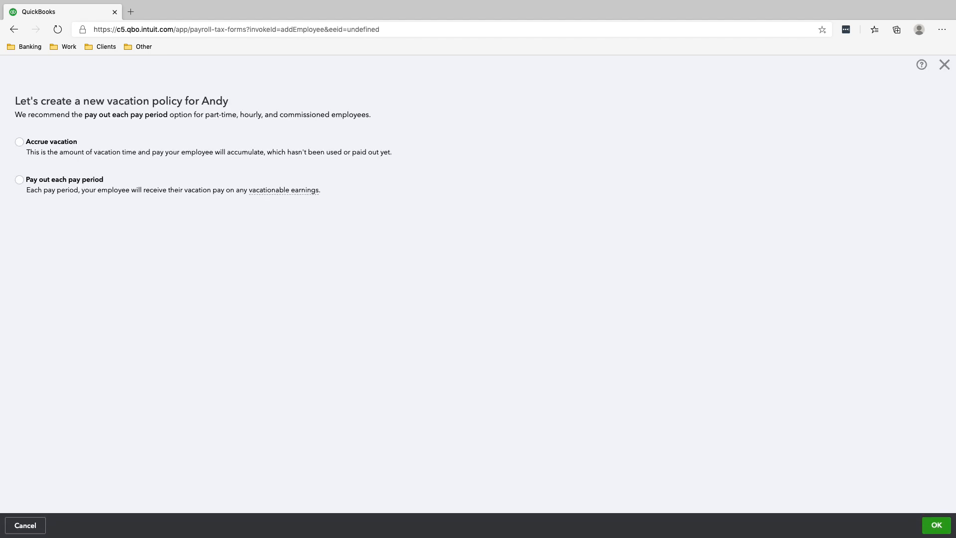
- Pay Andy's 4% vacation out each pay period and finish adding him as an Active employee
click(20, 179)
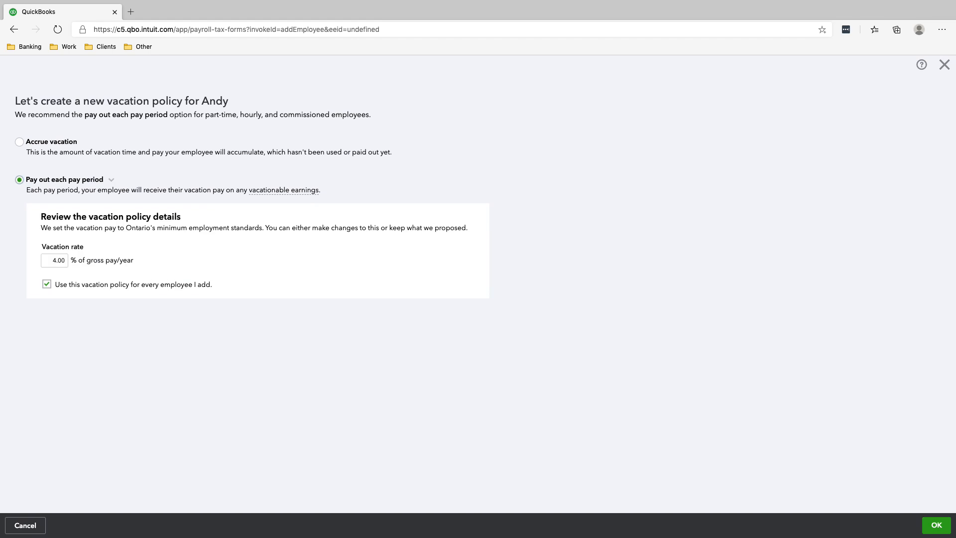
click(936, 525)
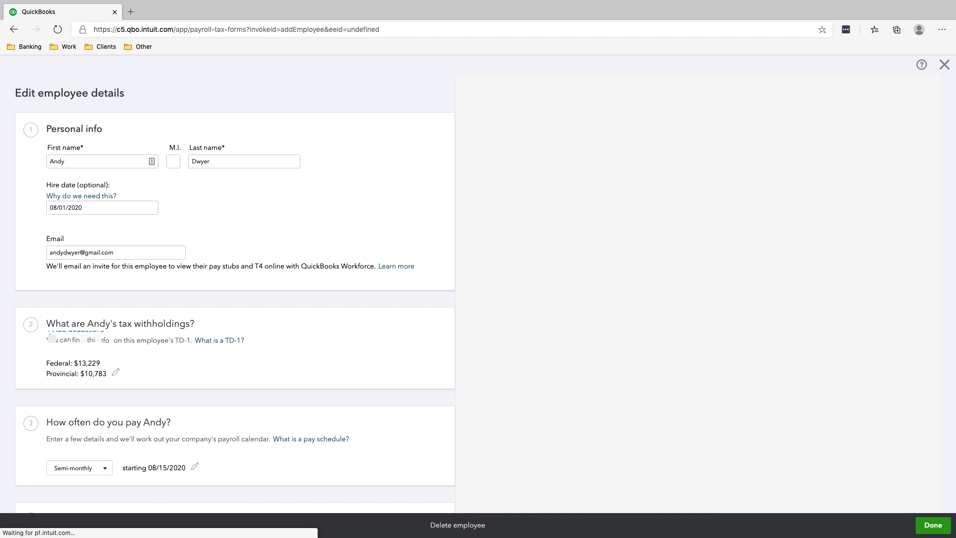
scroll(down, 3)
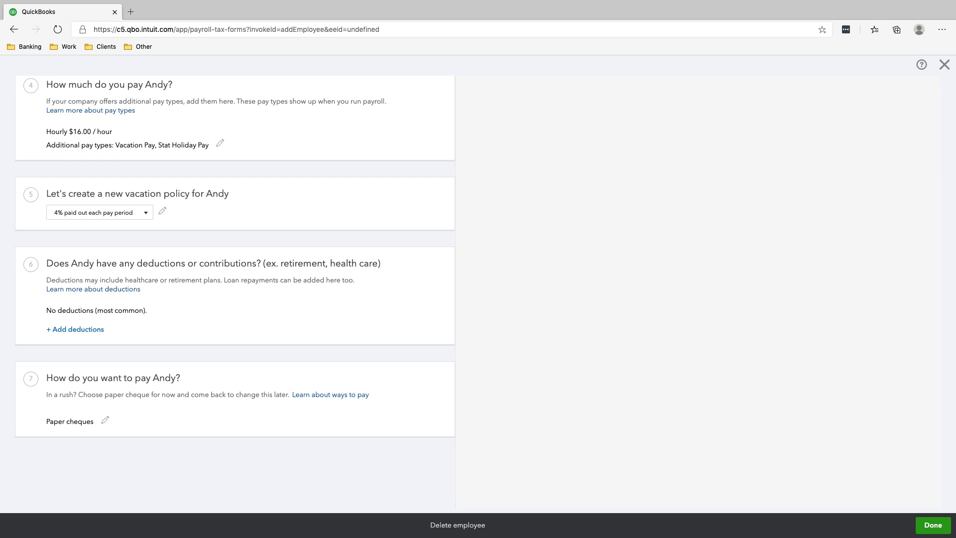
click(932, 524)
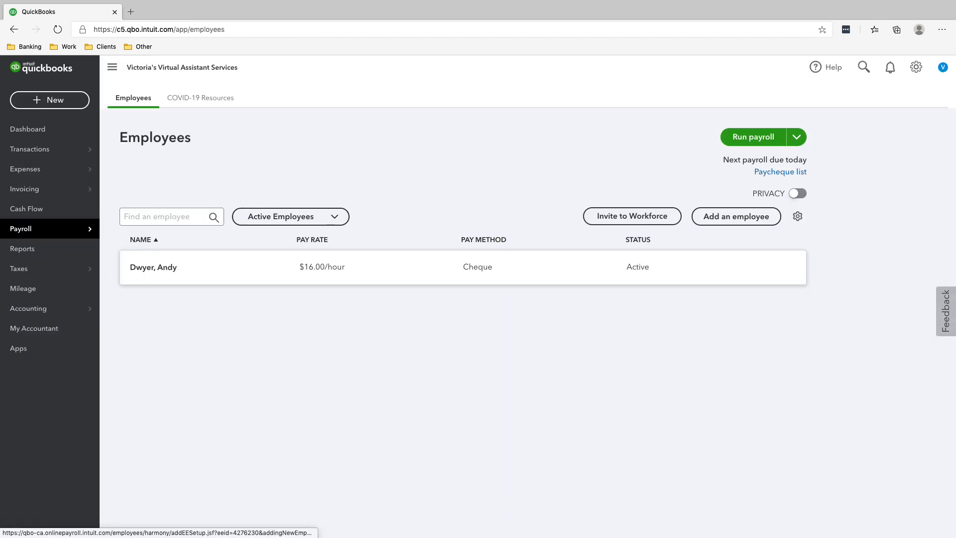